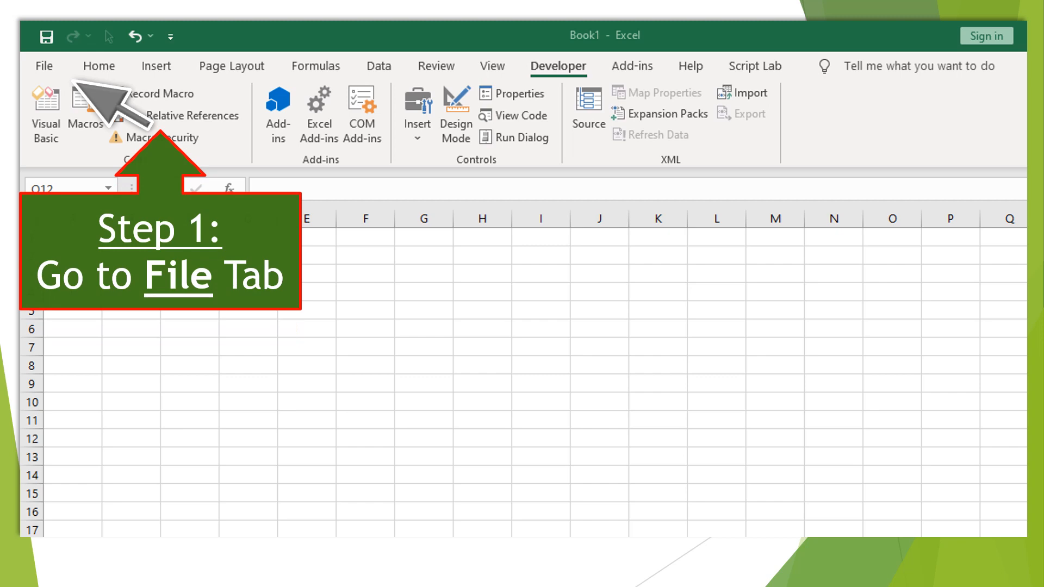
Open Save As in the File menu with This PC as the location
click(44, 66)
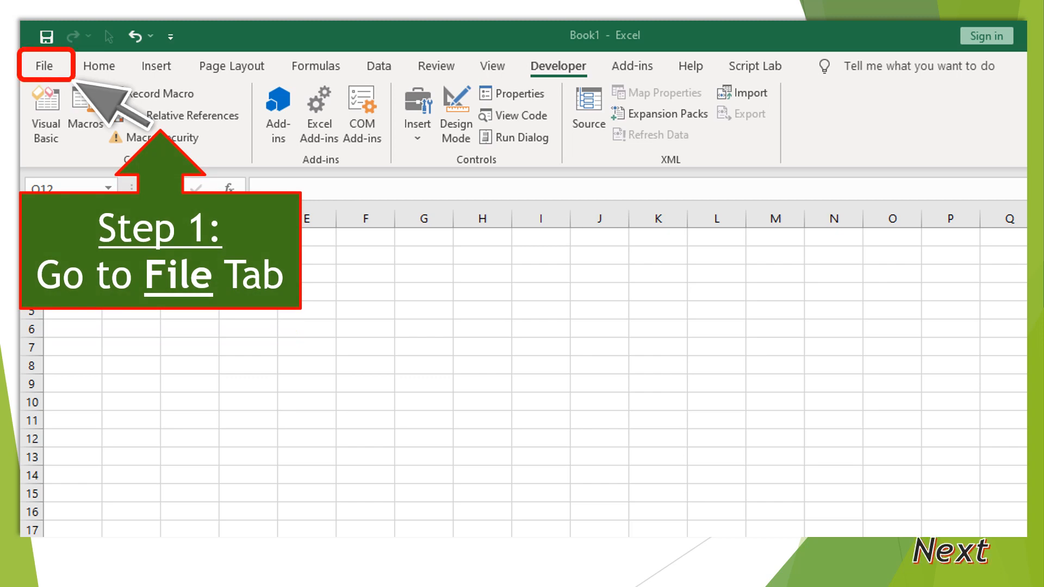
click(43, 66)
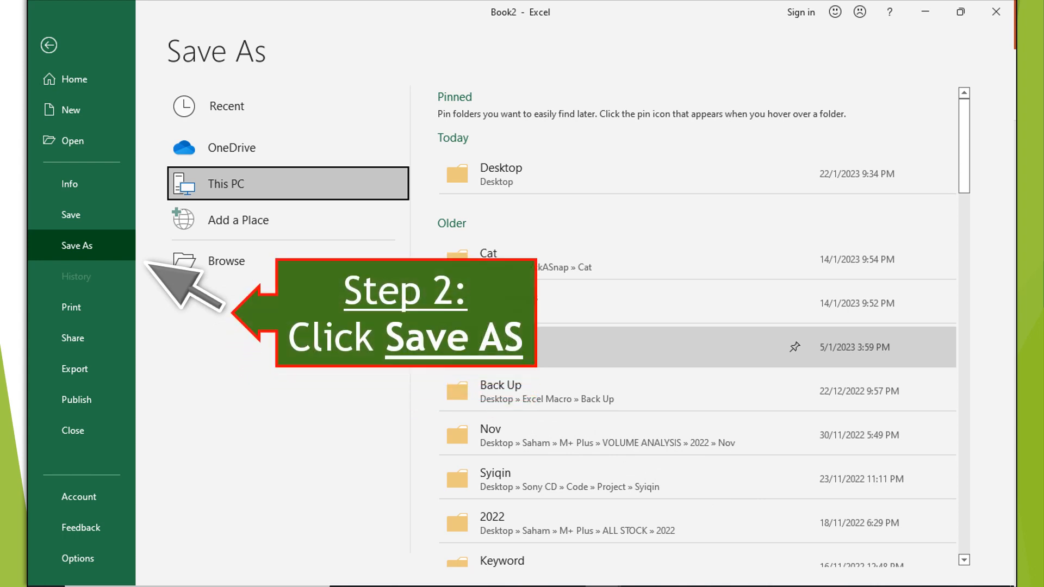
click(81, 245)
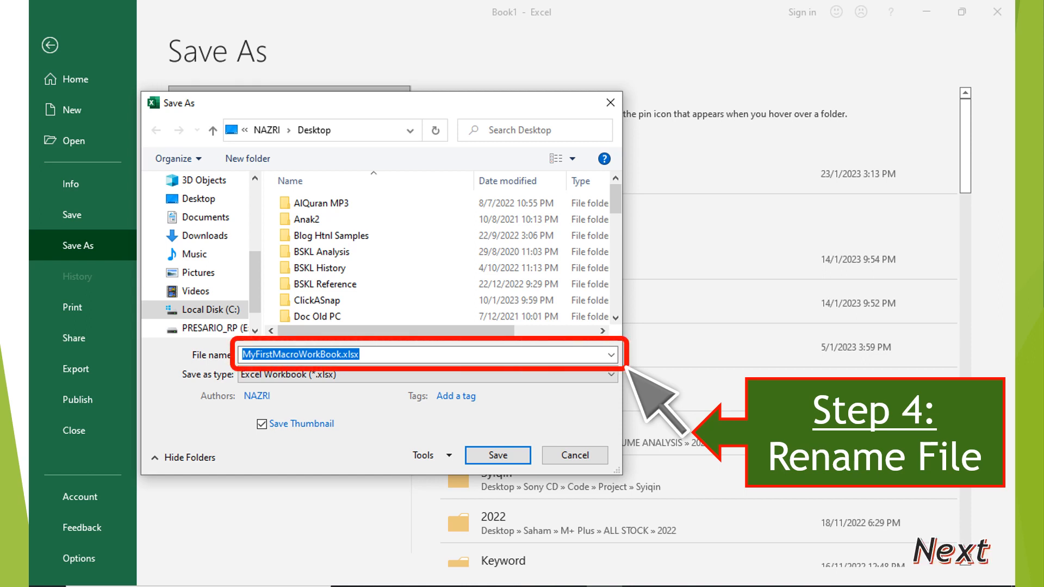
Save the workbook to the Desktop as MyFirstMacroWorkBook.xlsx
click(497, 455)
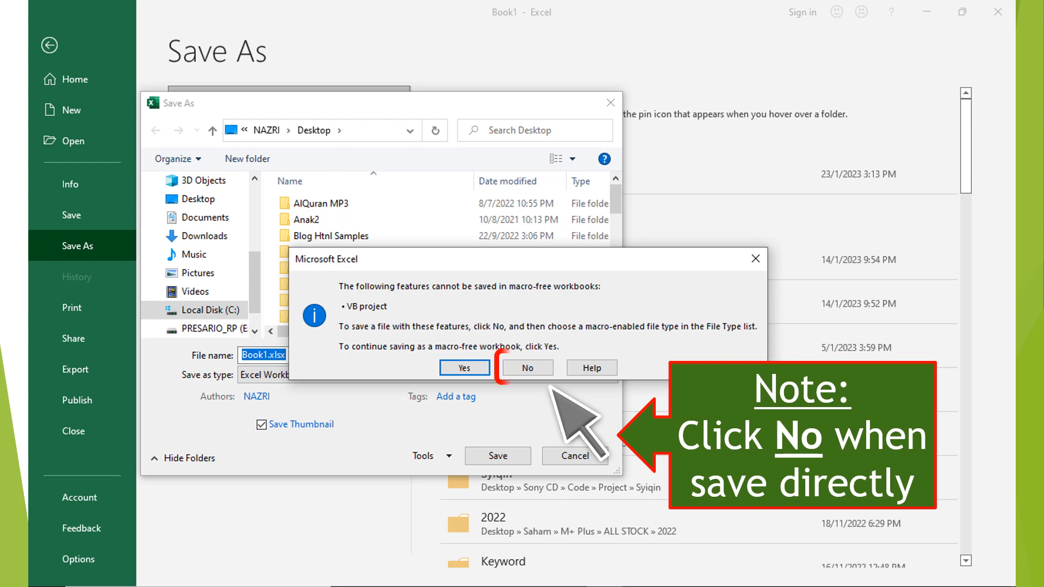
Decline saving as a macro-free workbook to return to the save dialog
click(527, 367)
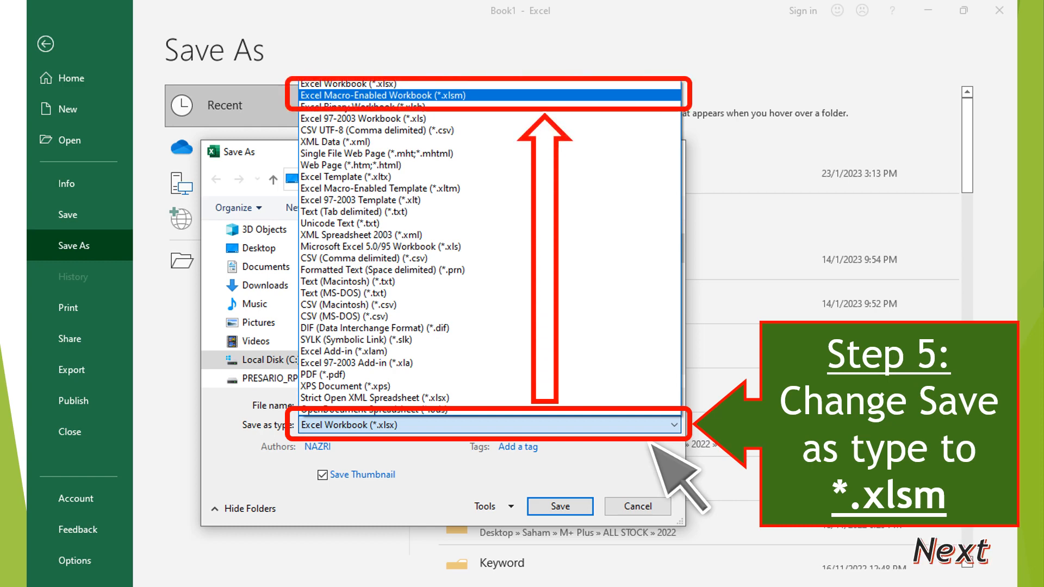
Save MyFirstMacroWorkBook to the Desktop as an Excel Macro-Enabled Workbook (*.xlsm)
click(489, 96)
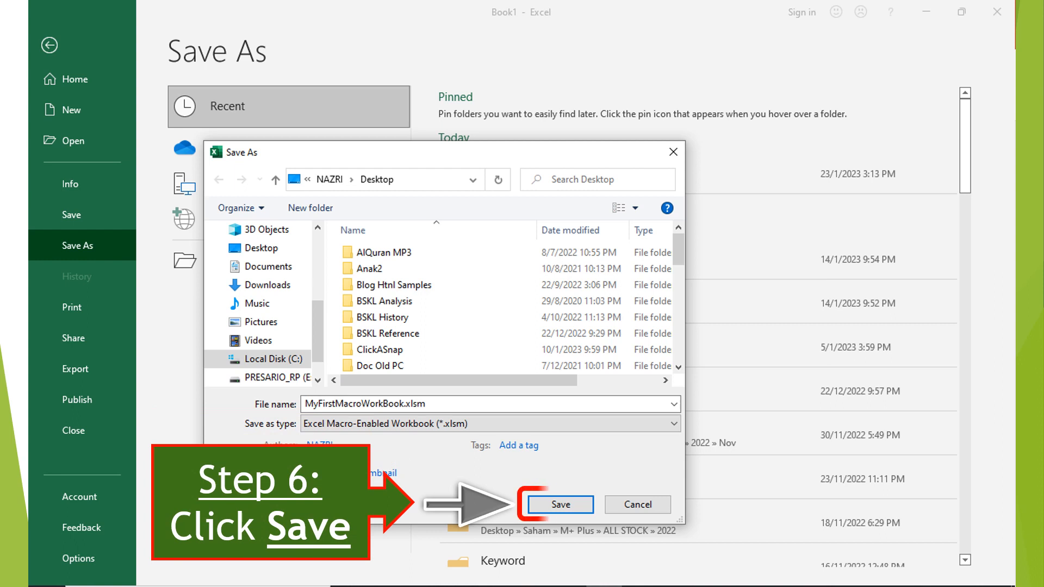
click(560, 503)
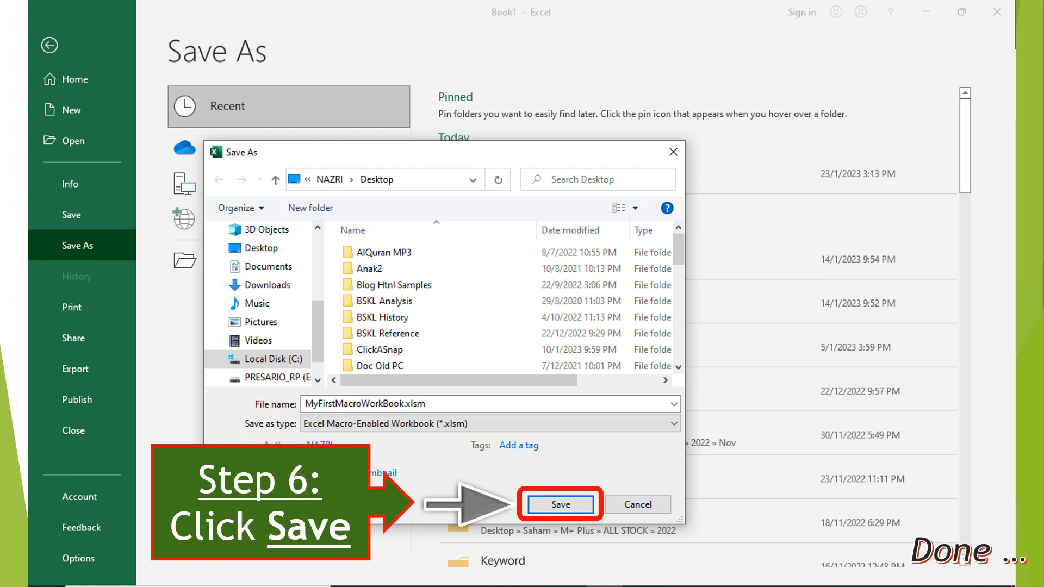